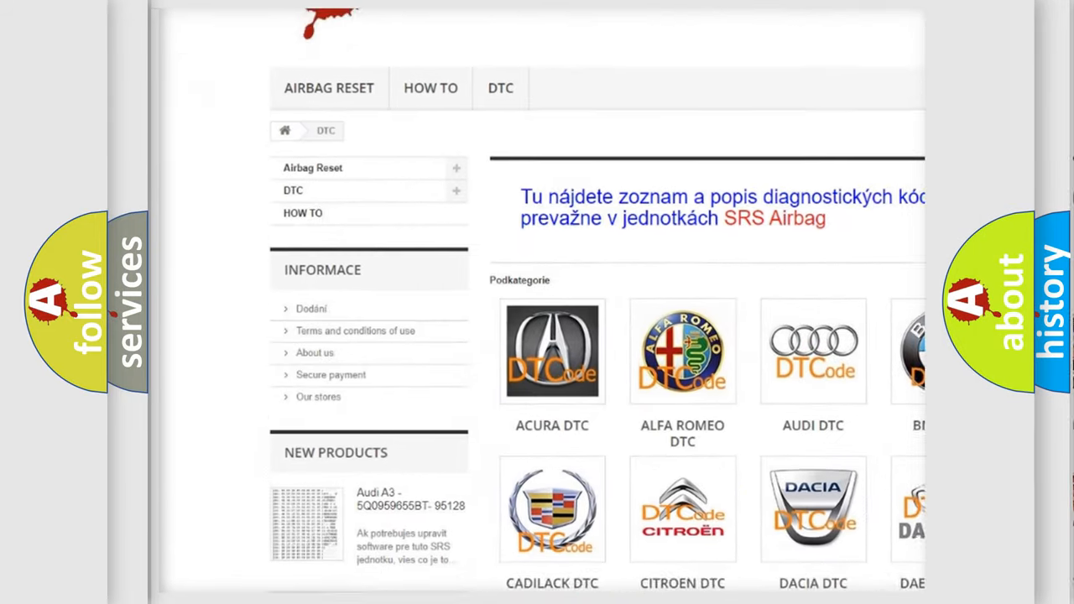
pyautogui.scroll(-3)
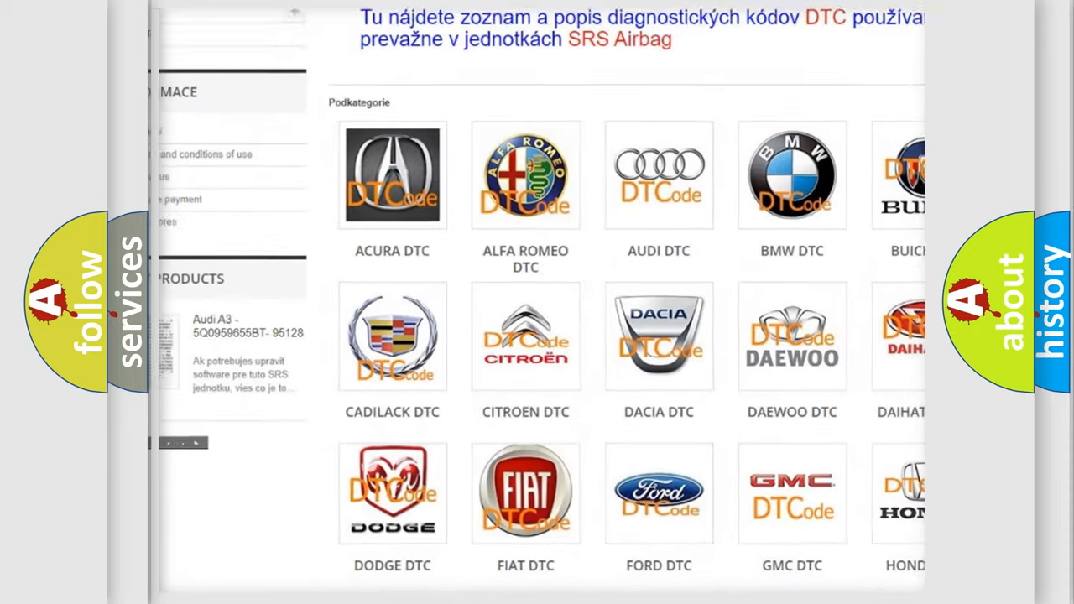
pyautogui.scroll(-3)
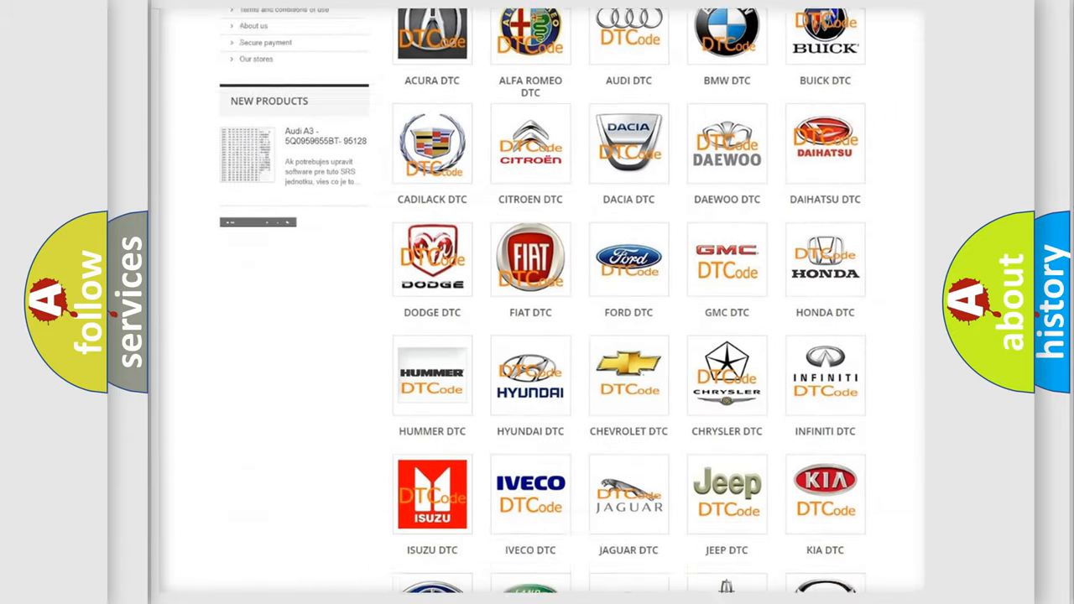
pyautogui.scroll(-3)
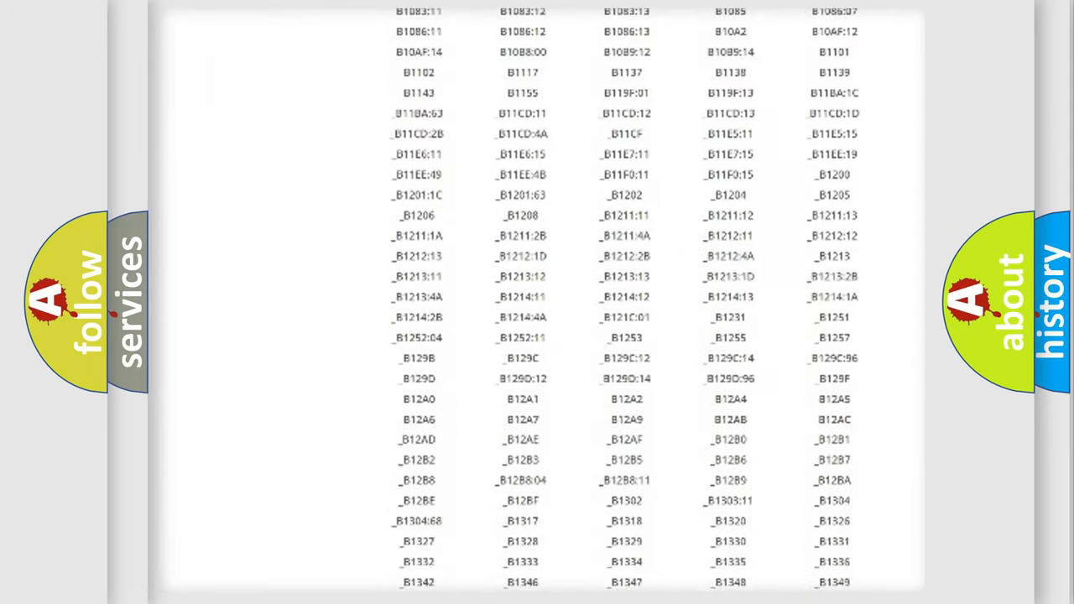
pyautogui.scroll(-3)
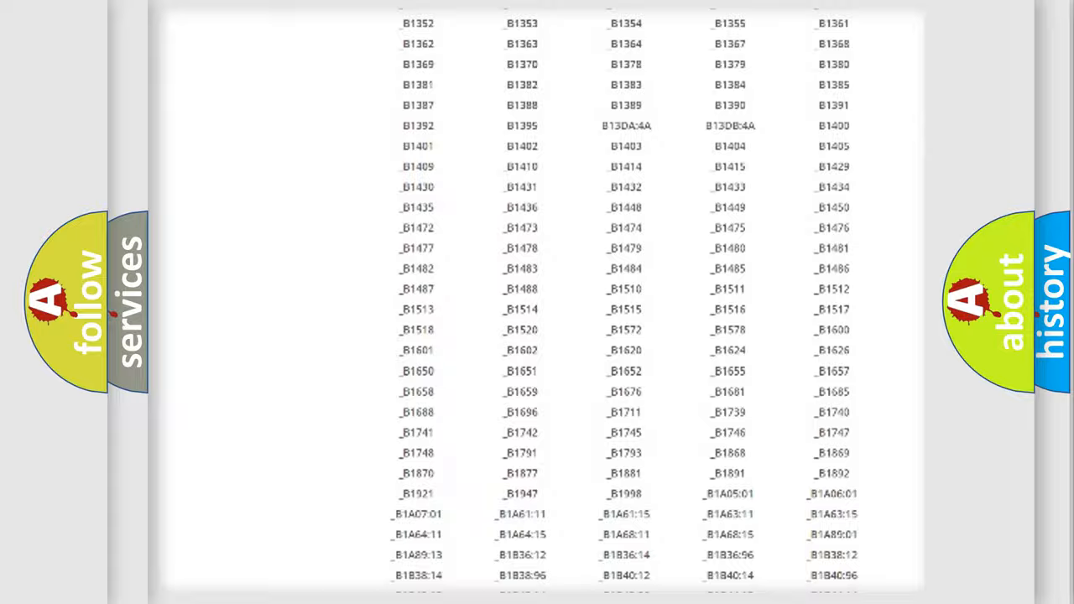